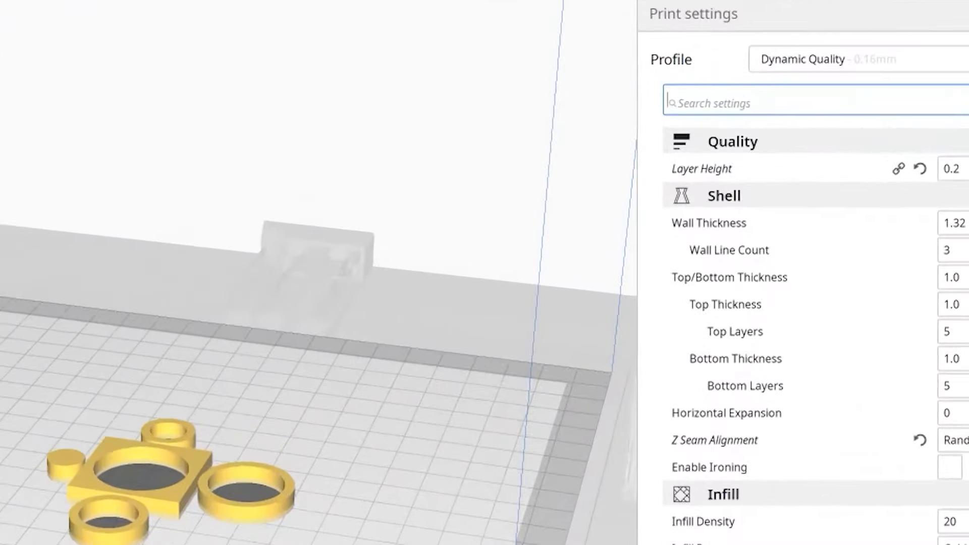
pyautogui.write('hole horizontal')
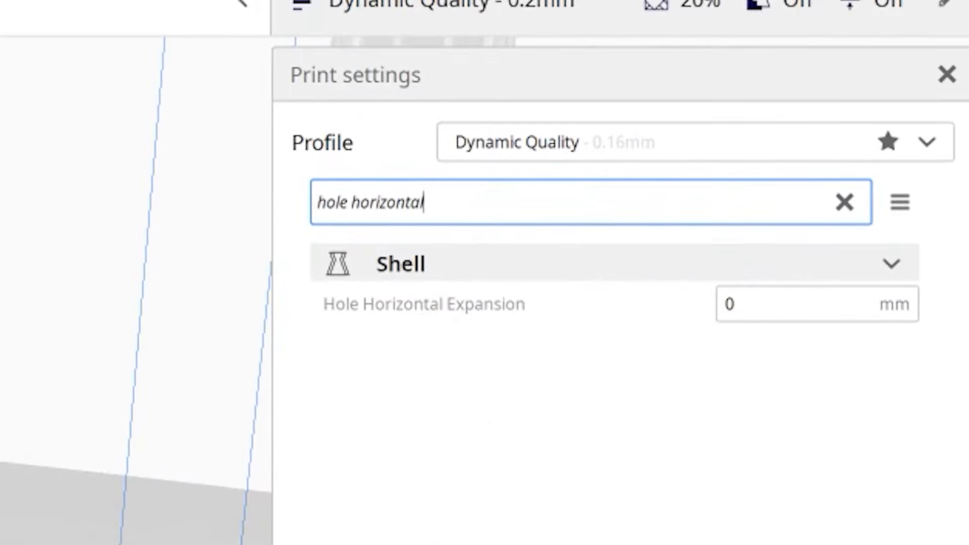
pyautogui.write('0.24')
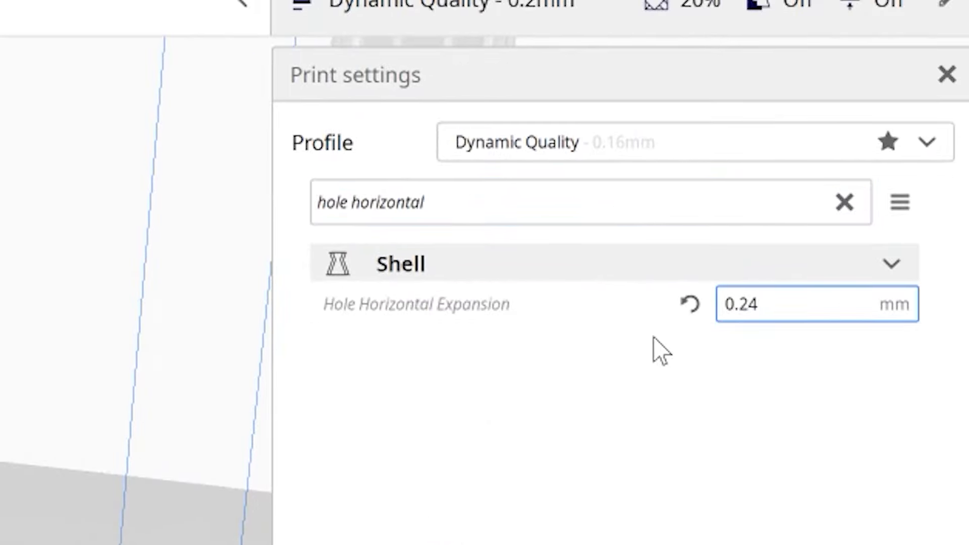